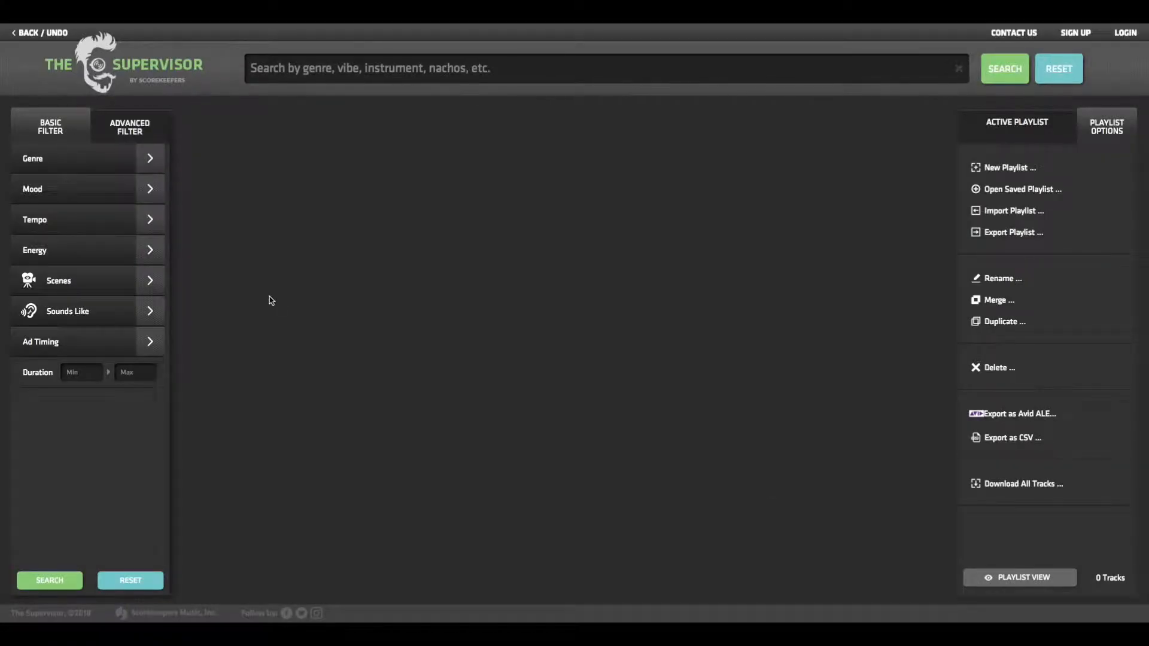
mouse_move(196, 285)
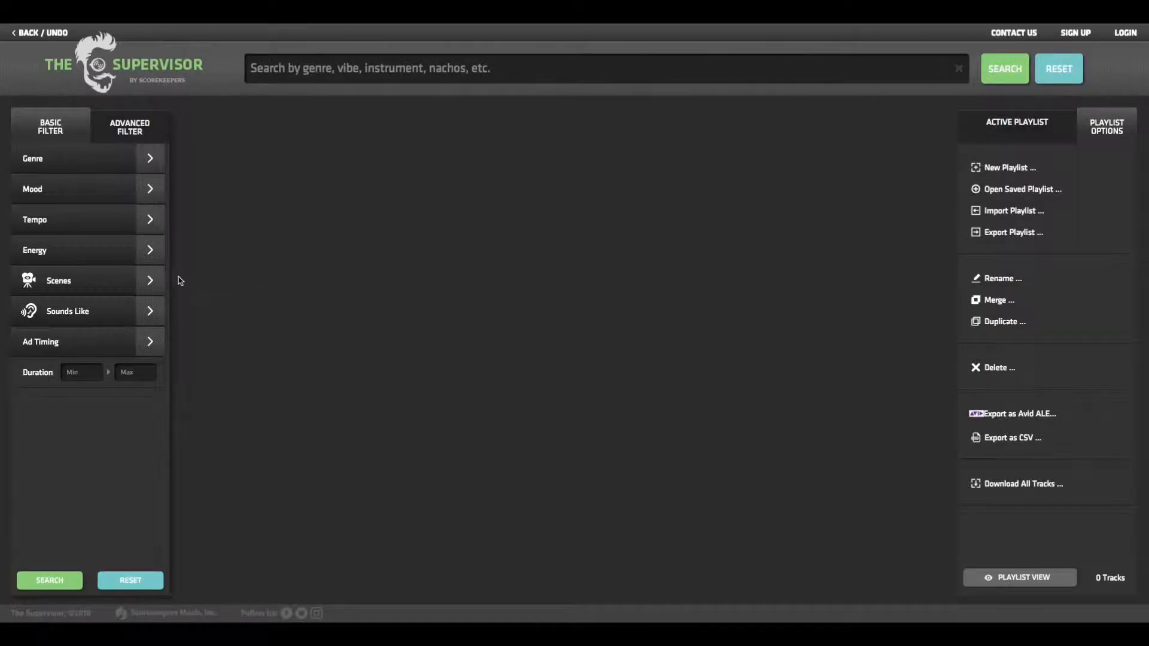
mouse_move(186, 178)
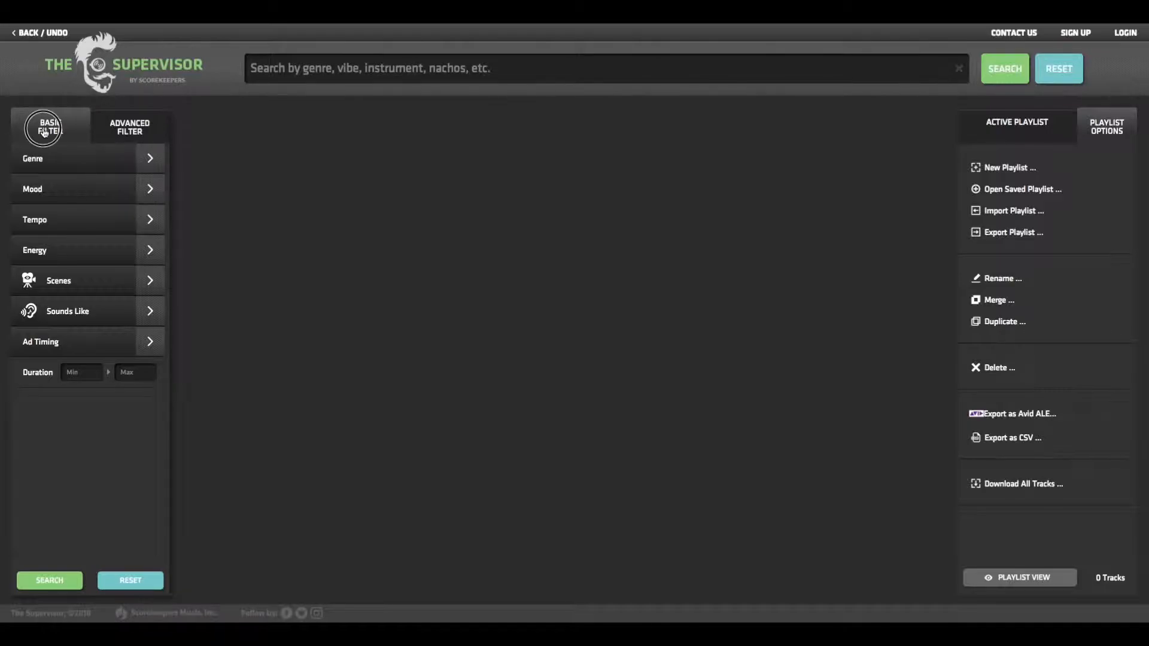
Apply the Scenes › Comedy › Mischief tag filter, listing 387 matching tracks
left_click(58, 280)
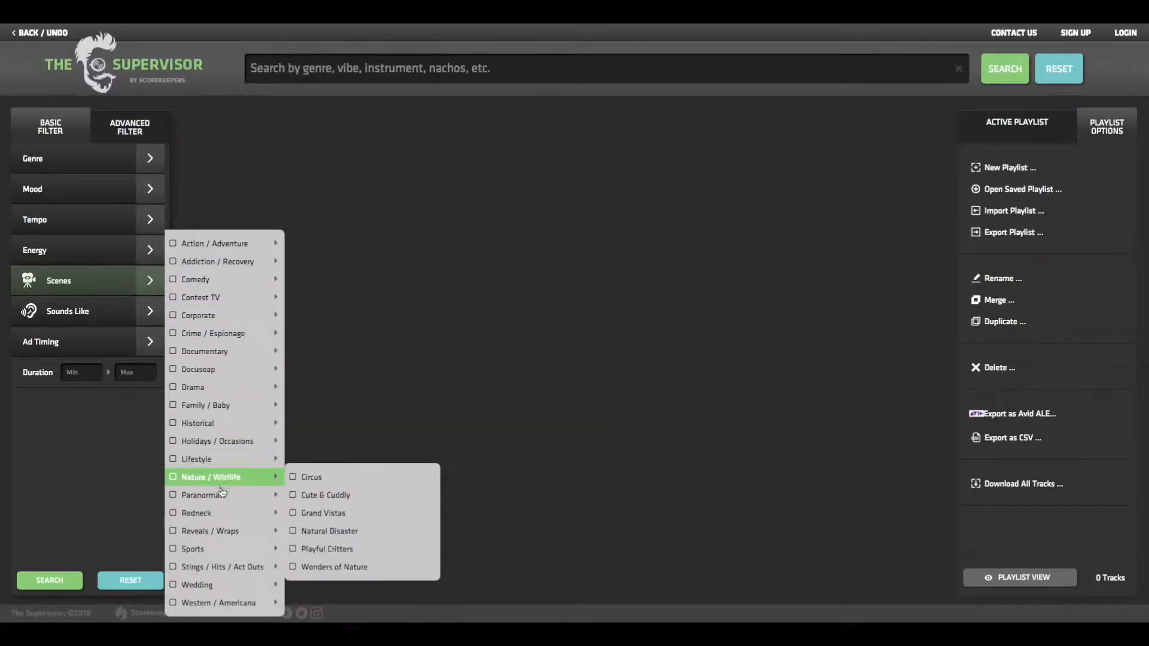
mouse_move(217, 602)
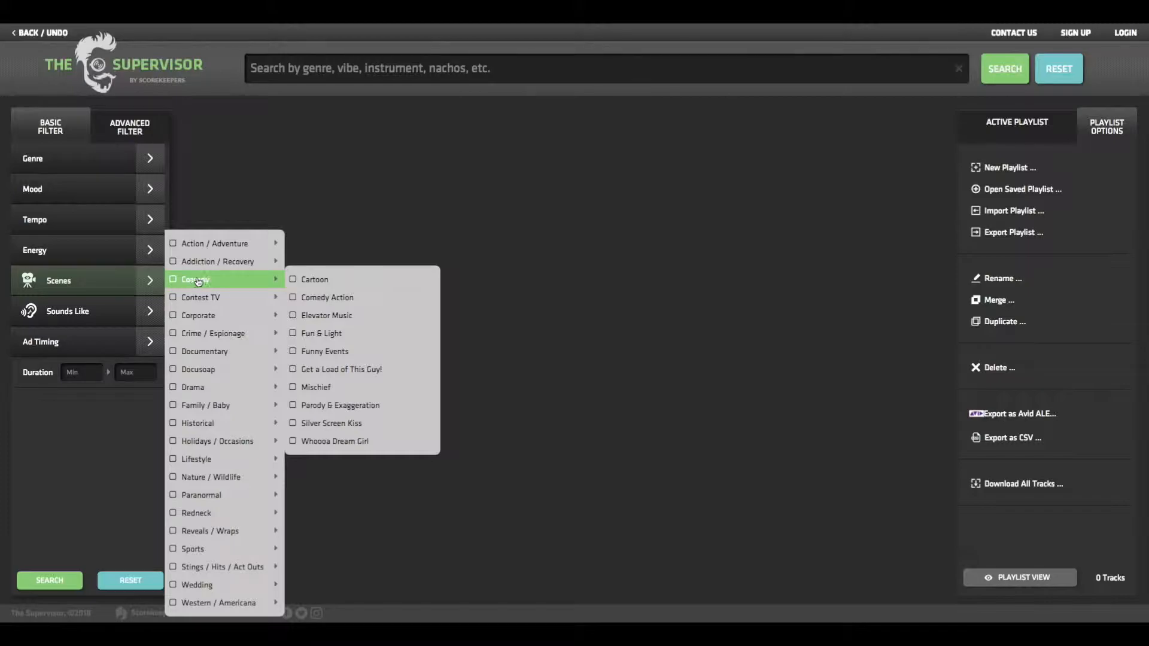
mouse_move(341, 370)
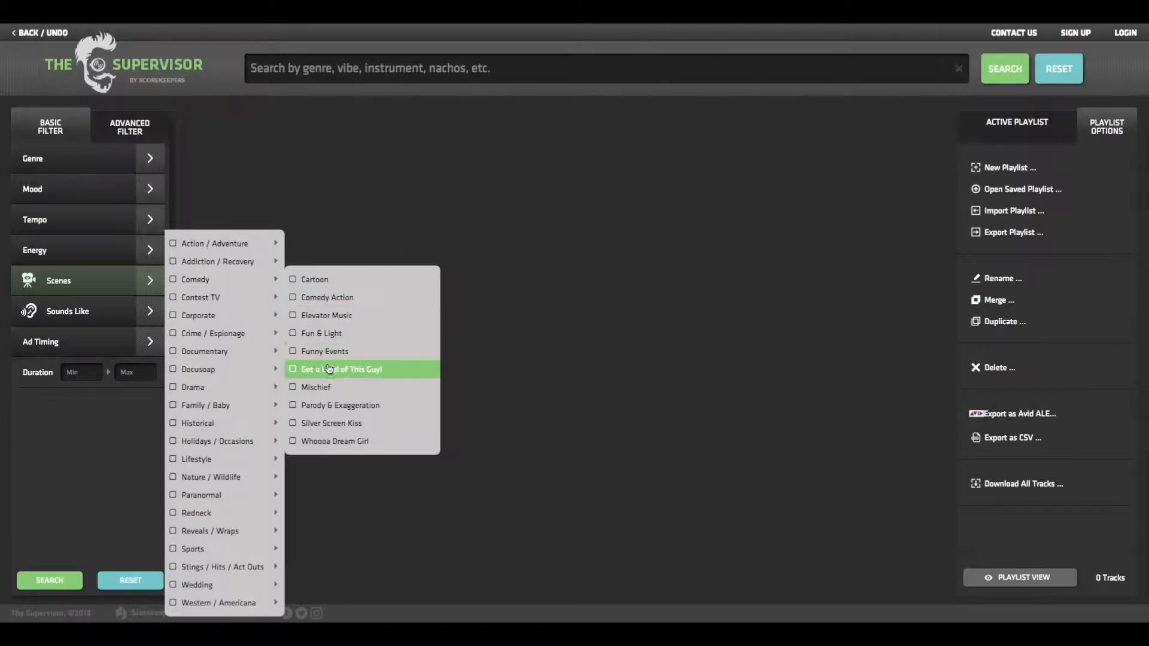
mouse_move(340, 406)
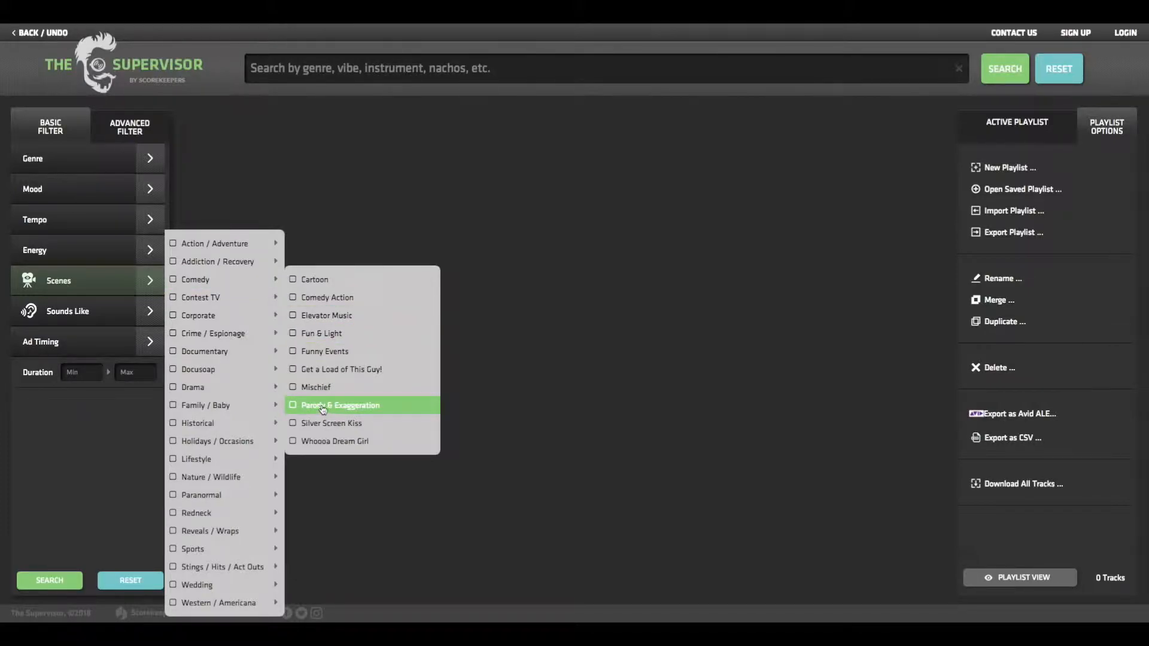
mouse_move(315, 387)
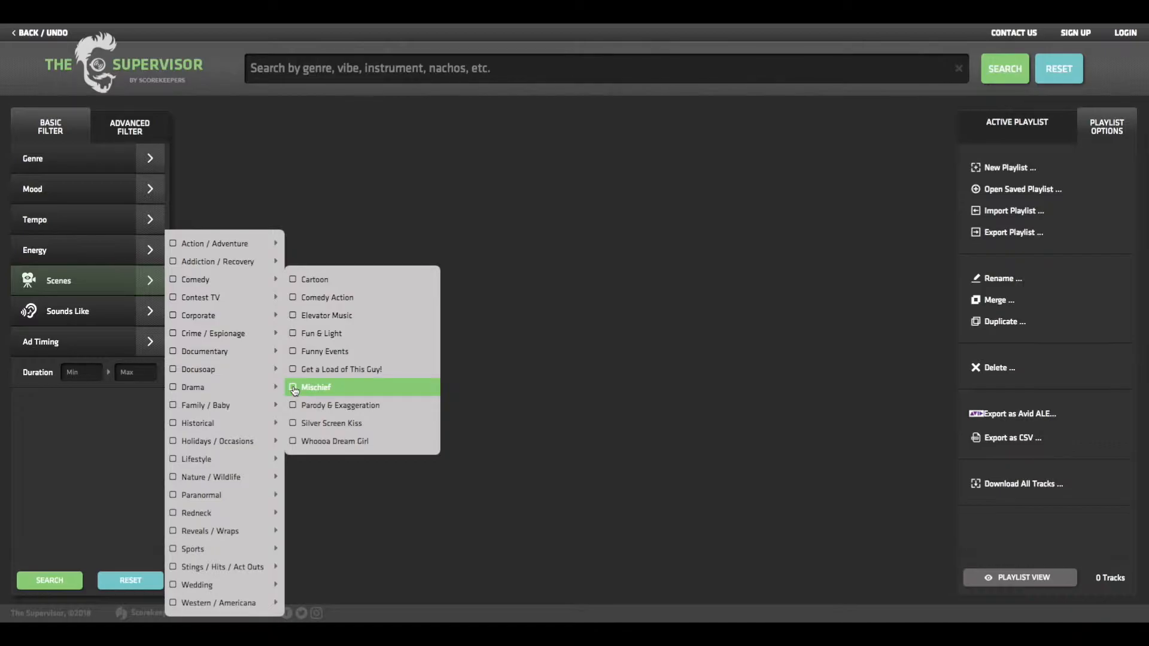
left_click(294, 387)
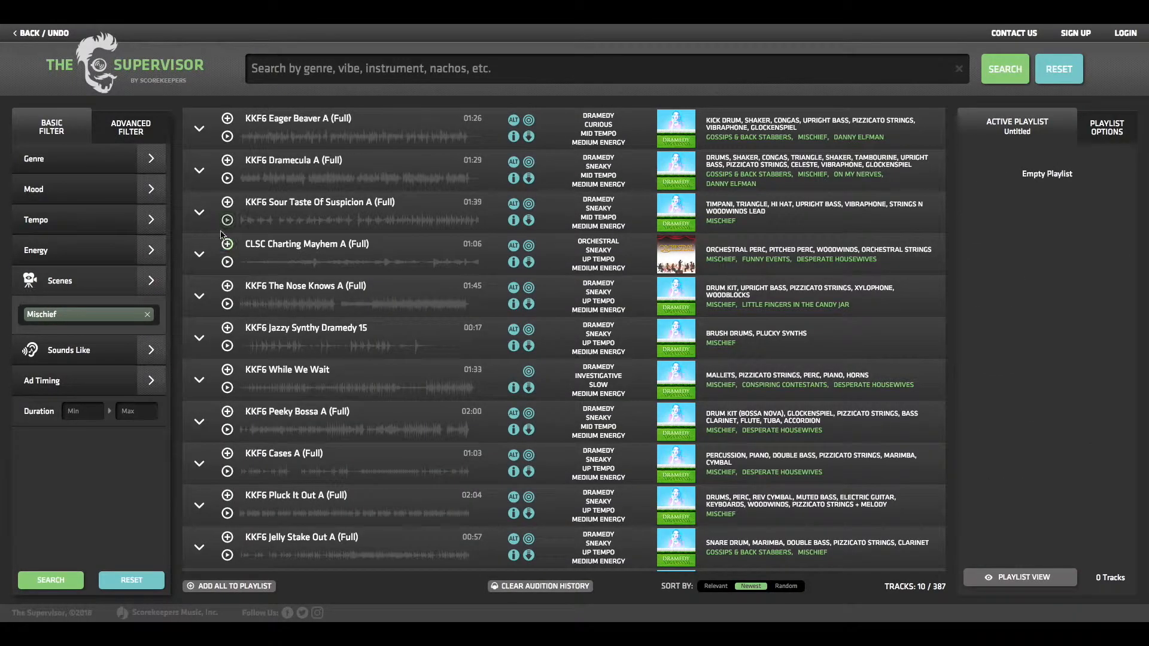